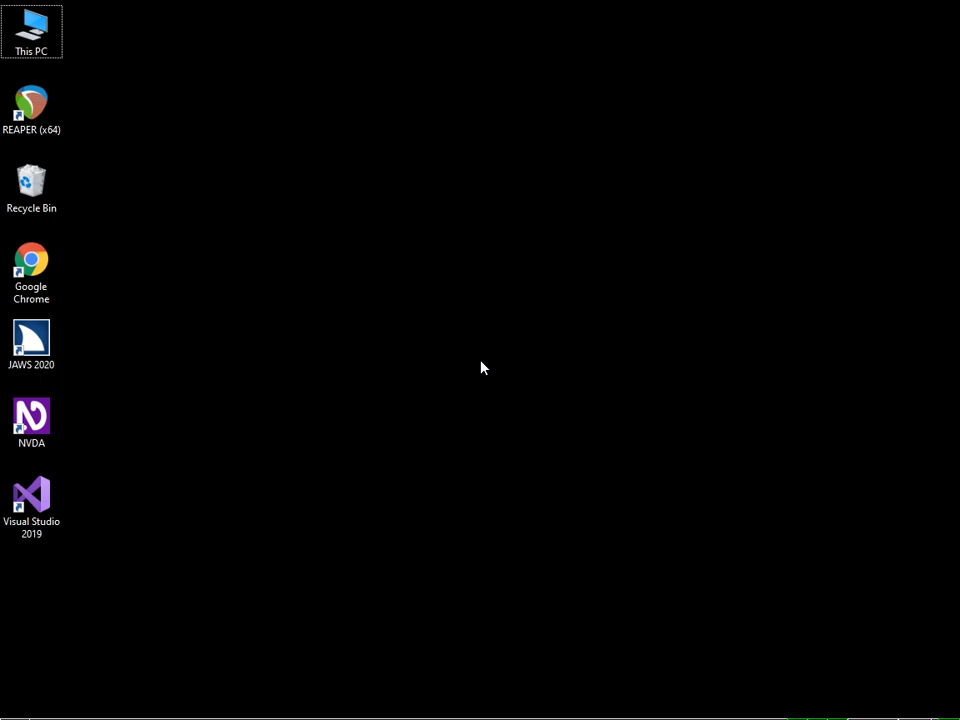
mouse_move(306, 411)
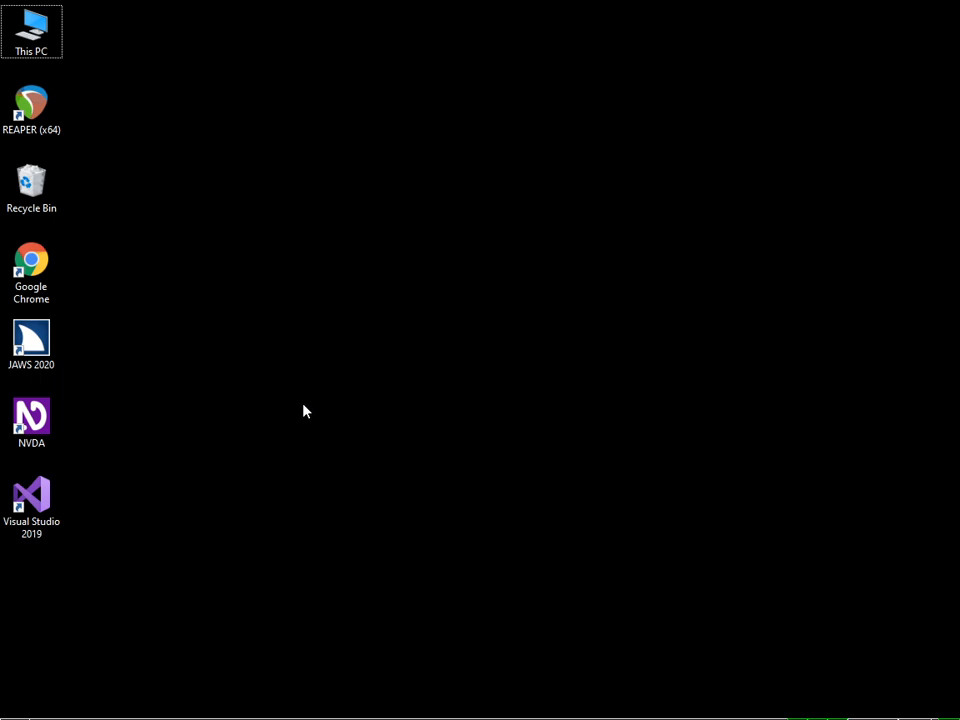
- Search Start for "movie" and launch Movie Maker
click(14, 707)
text(movi)
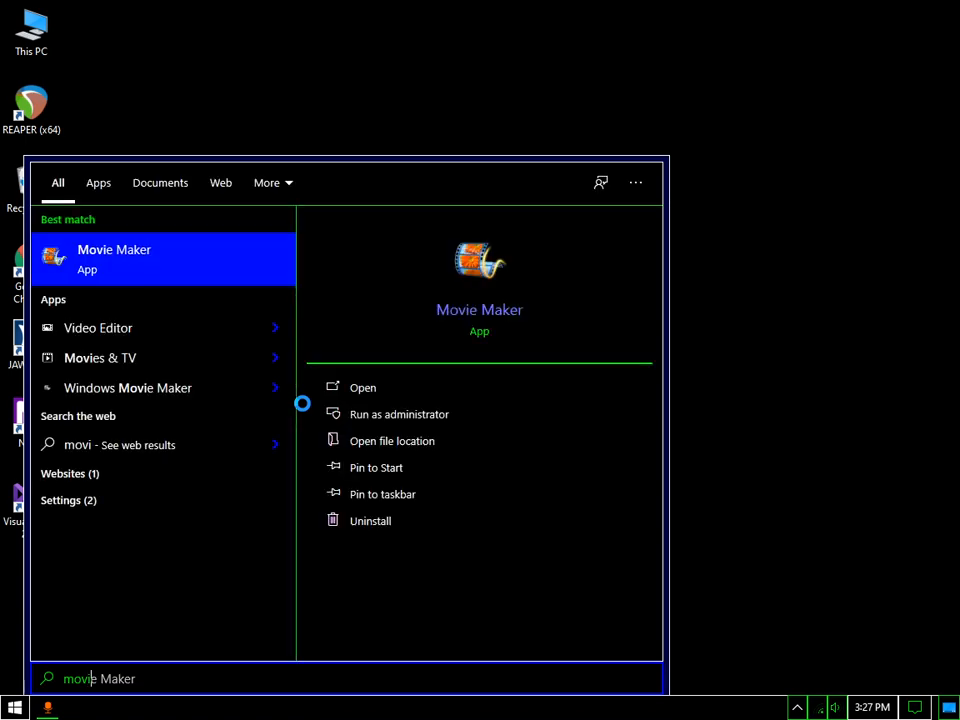
click(362, 387)
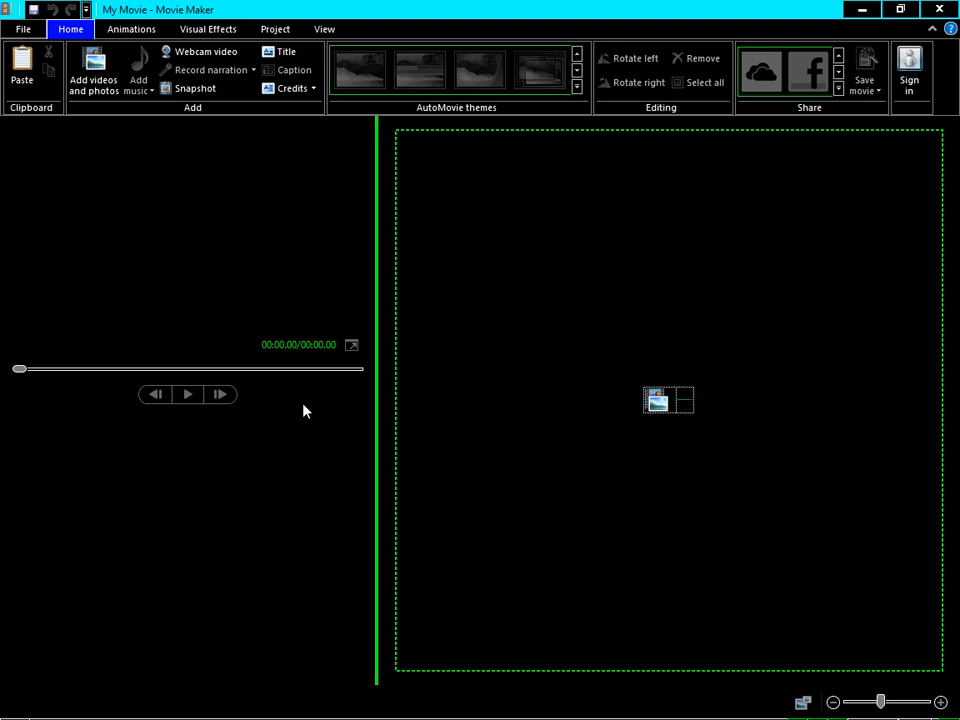
- Import TheBlindSwordsman.png from Pictures as a 7-second clip
click(93, 70)
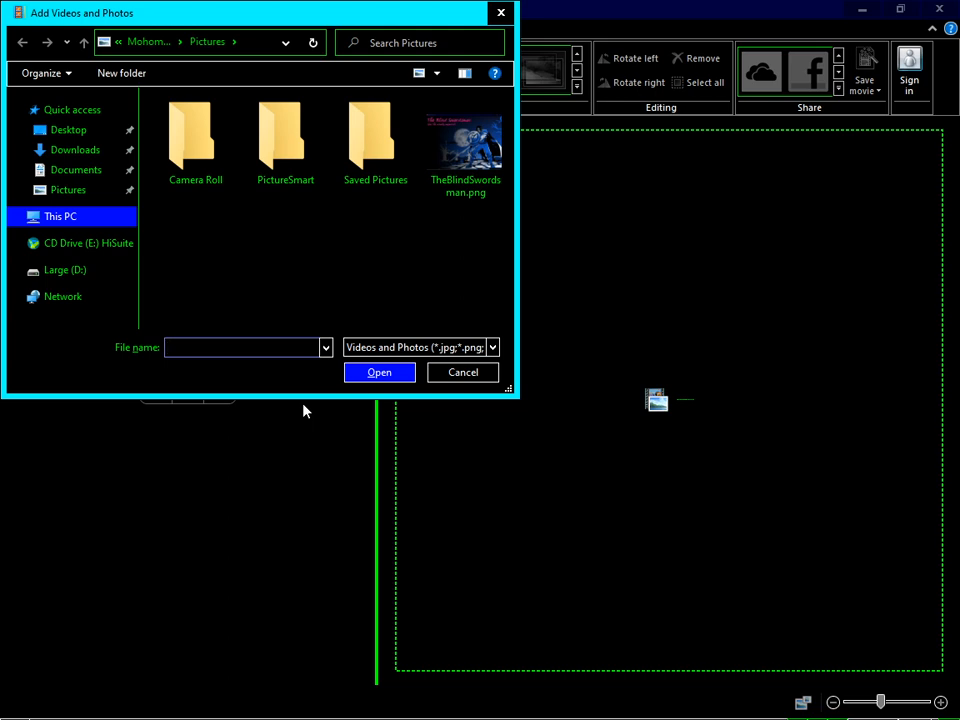
click(240, 347)
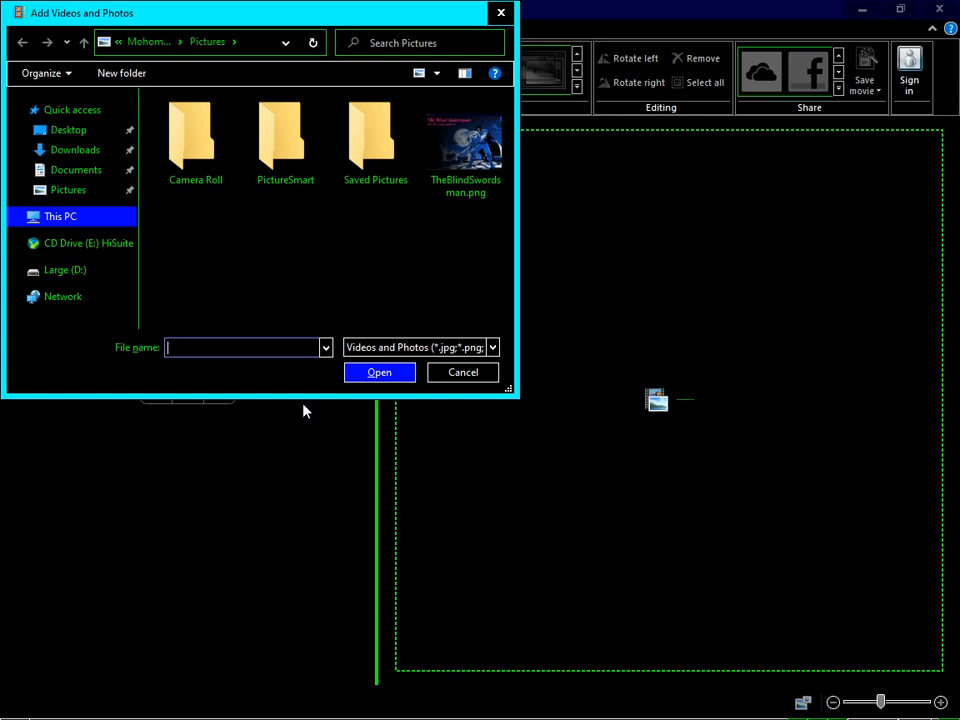
click(465, 145)
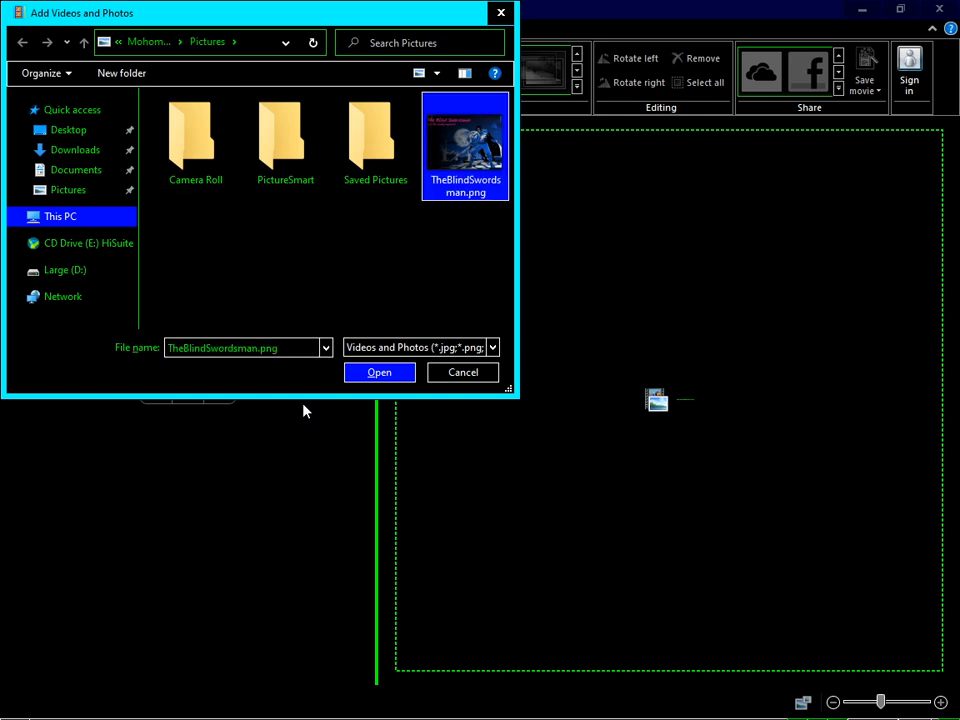
mouse_move(465, 145)
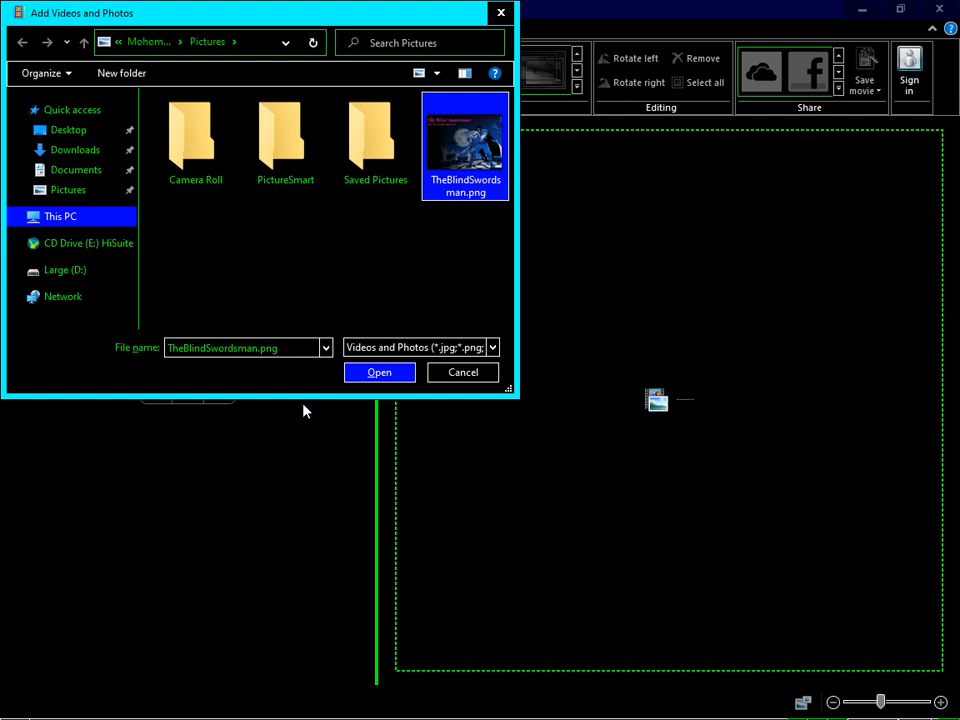
click(379, 372)
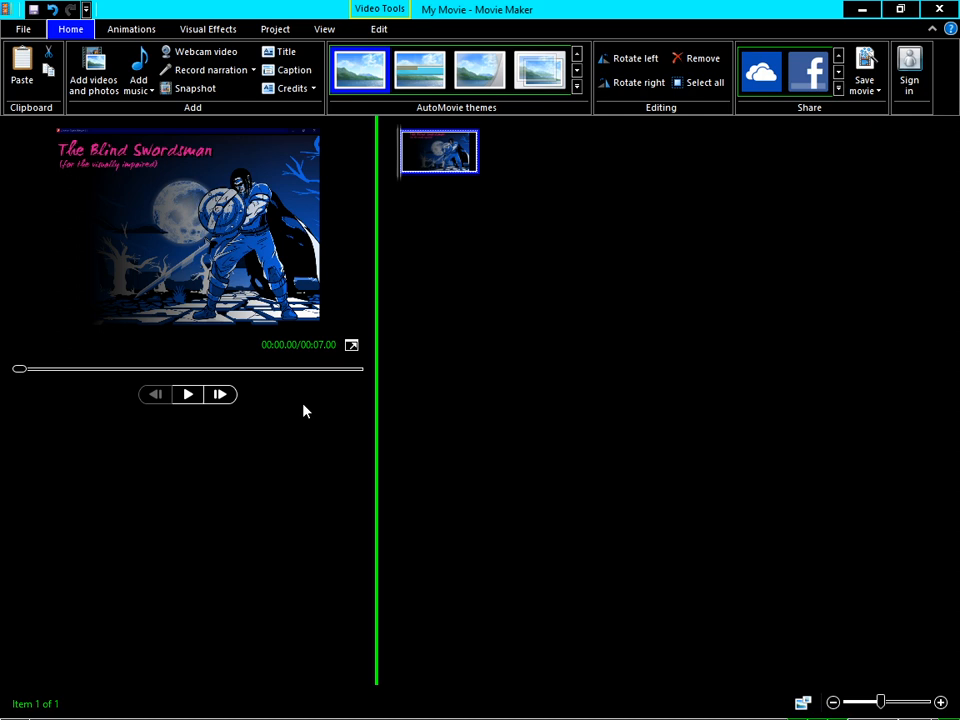
mouse_move(380, 571)
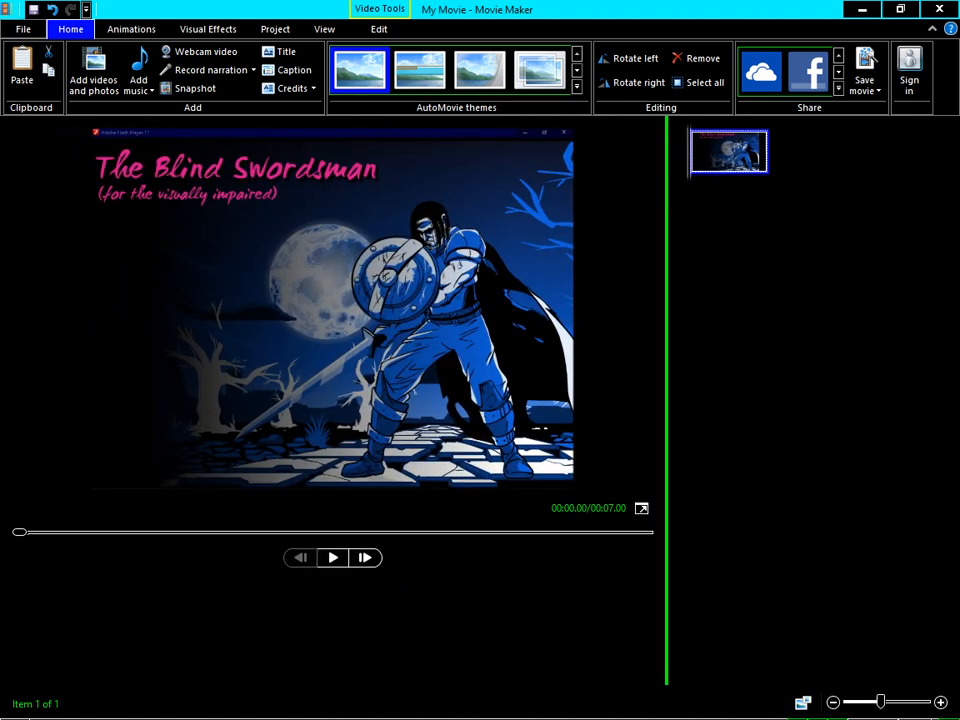
- Enlarge the preview monitor showing the Blind Swordsman picture
key(alt)
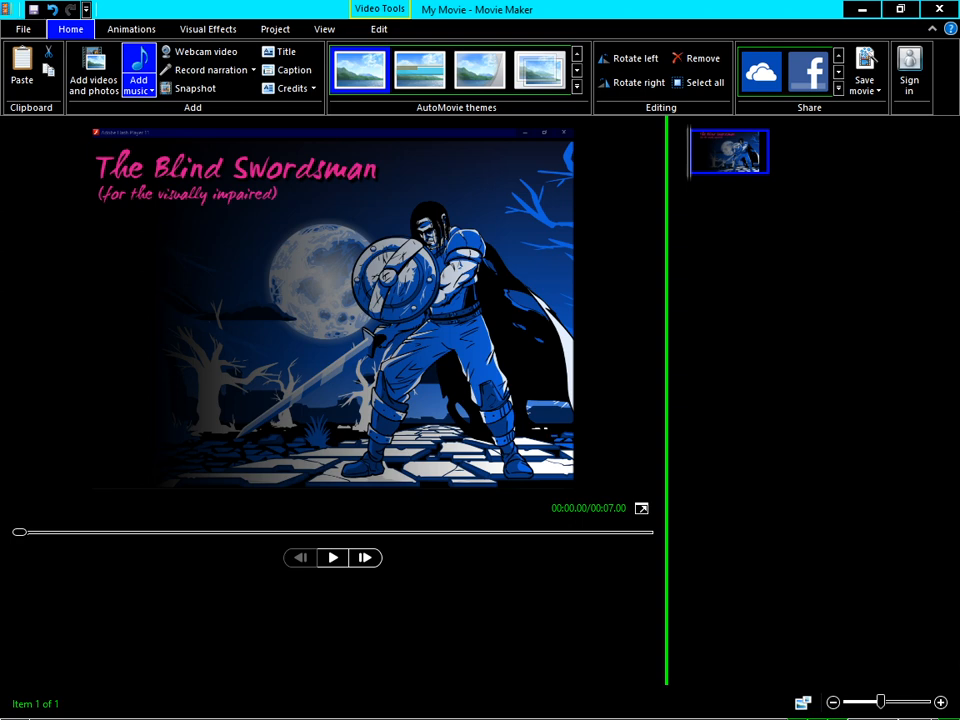
- Choose Add music from PC from the Add music dropdown
click(138, 88)
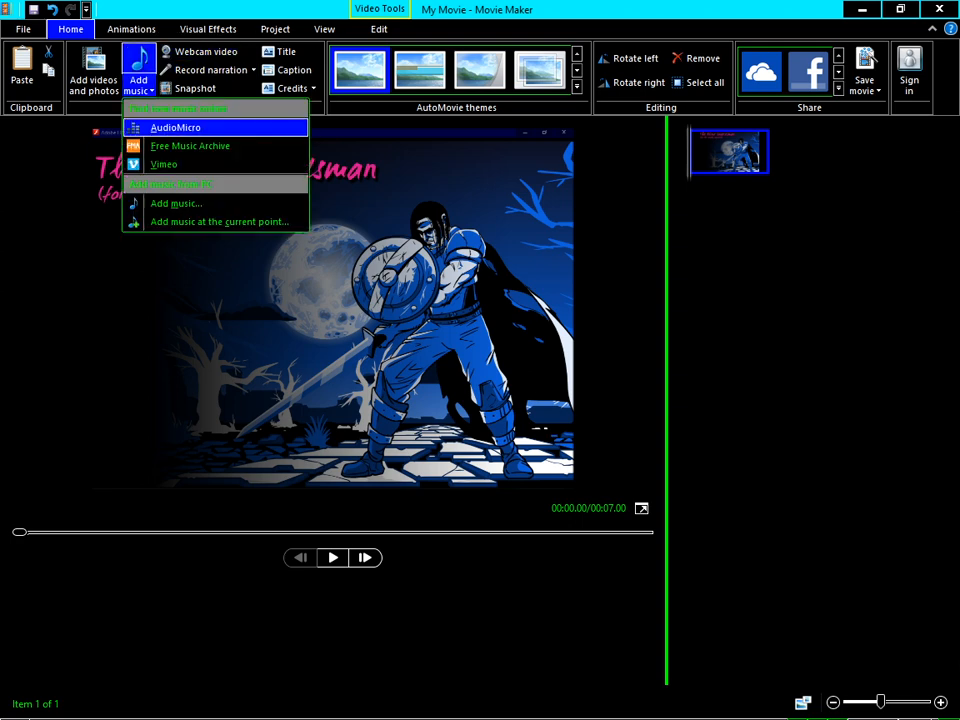
mouse_move(215, 221)
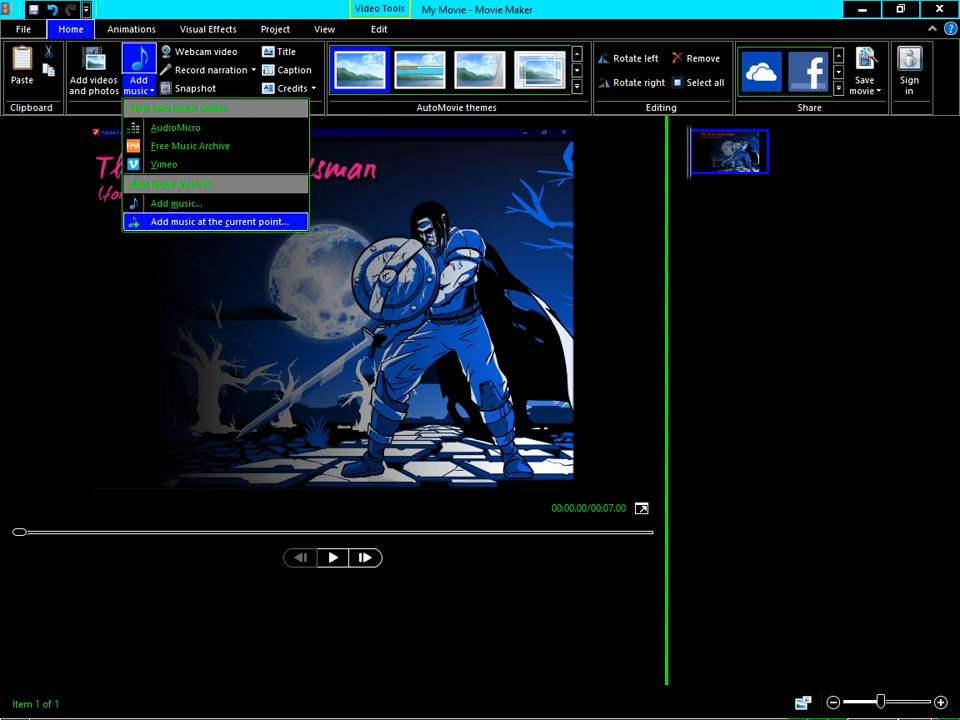
mouse_move(176, 203)
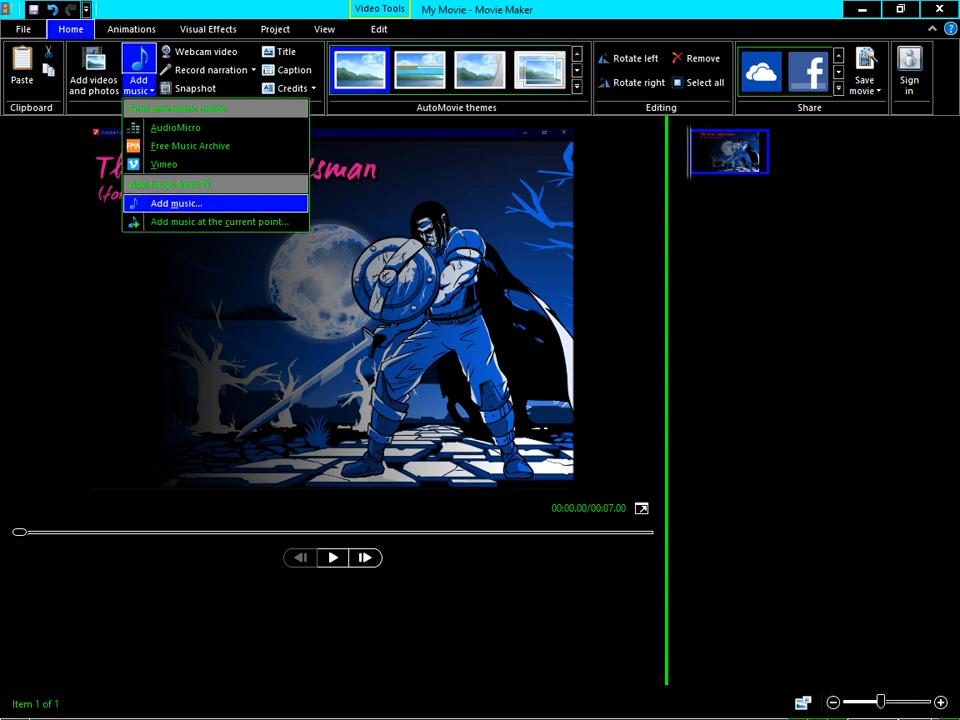
click(175, 203)
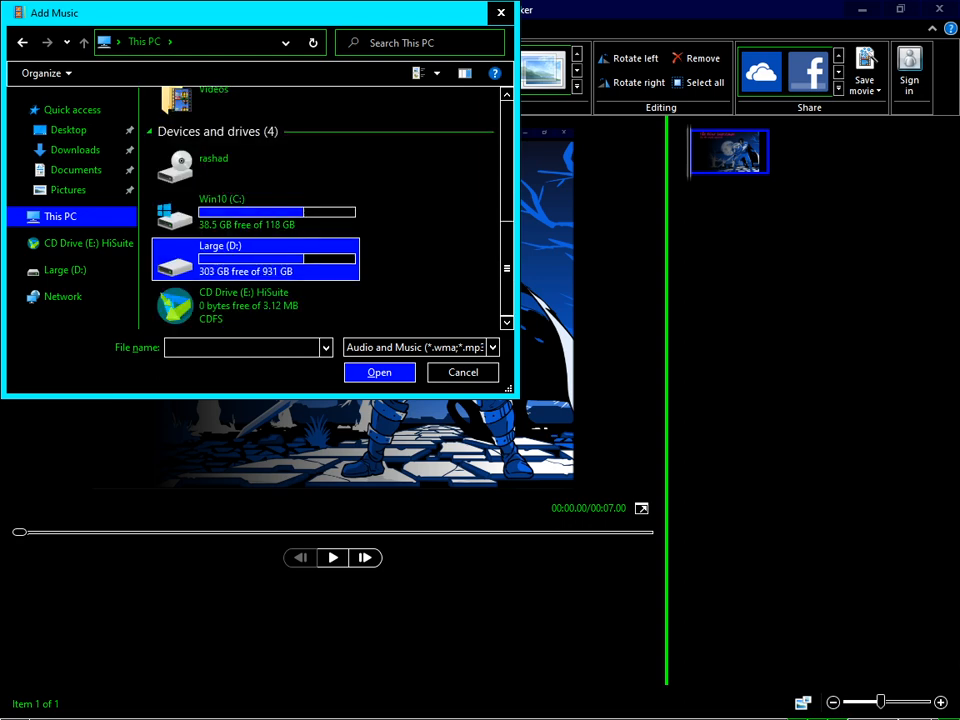
- Browse D: to musics\music1 and add 58.mp3 as background music
double_click(255, 258)
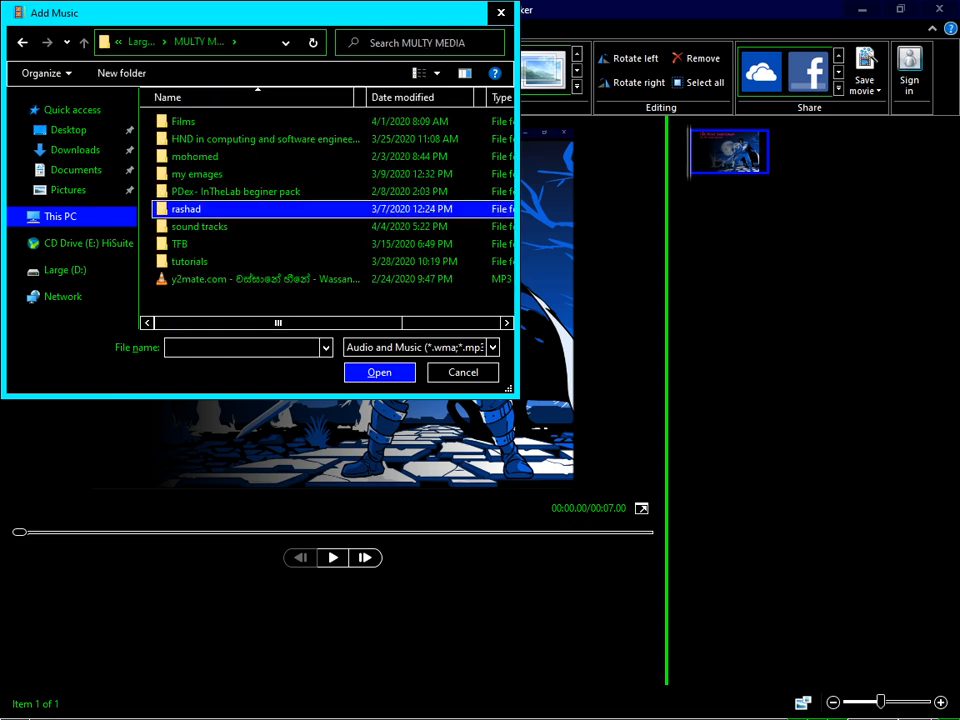
double_click(186, 209)
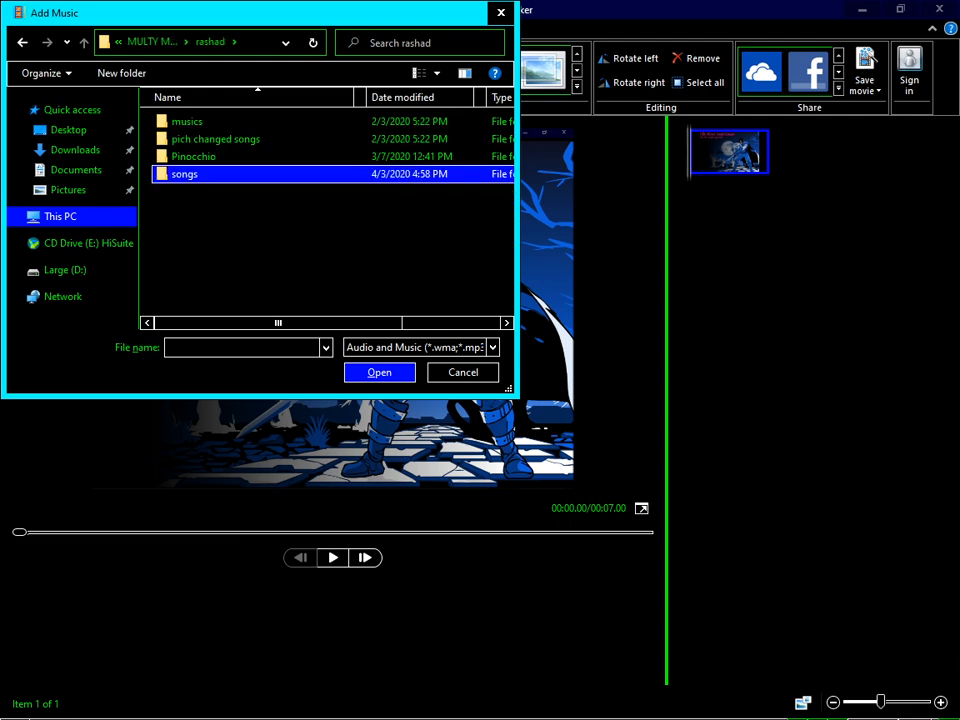
double_click(184, 173)
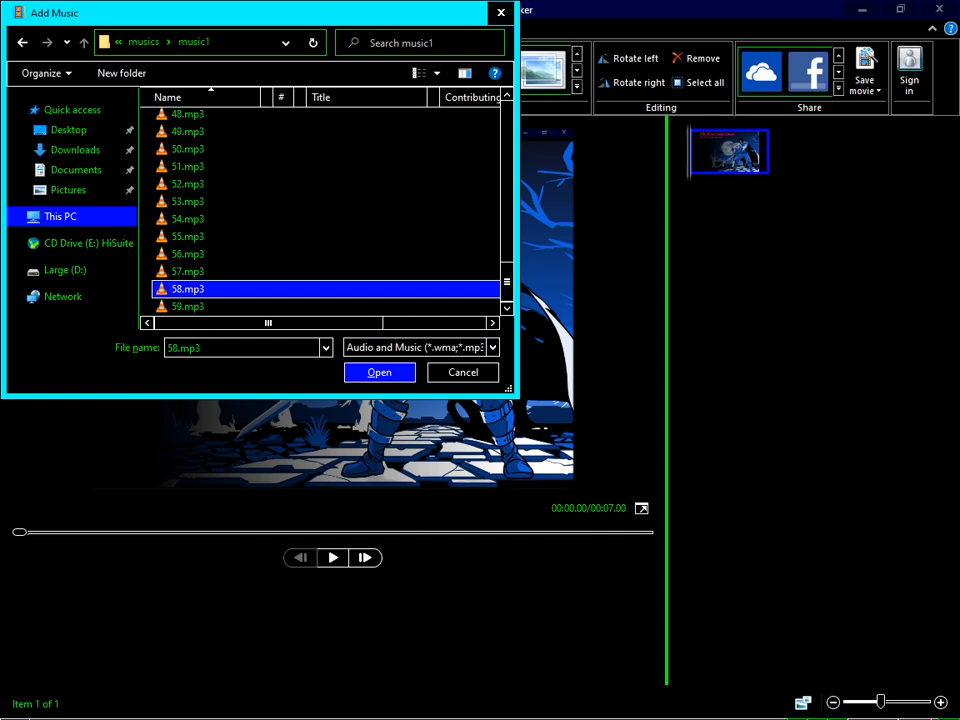
mouse_move(188, 289)
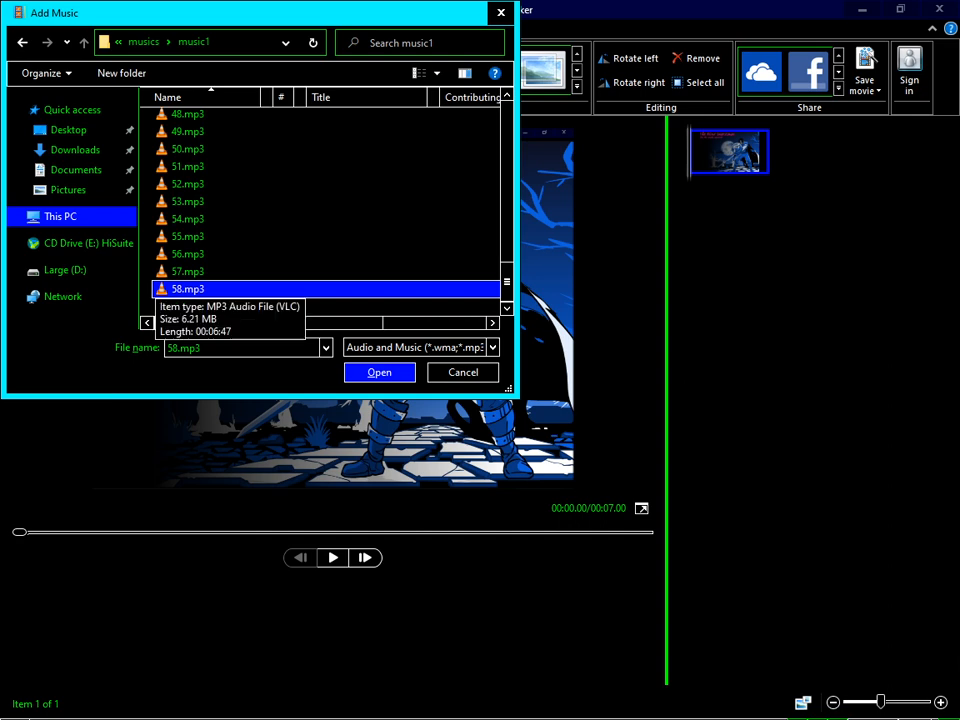
click(379, 372)
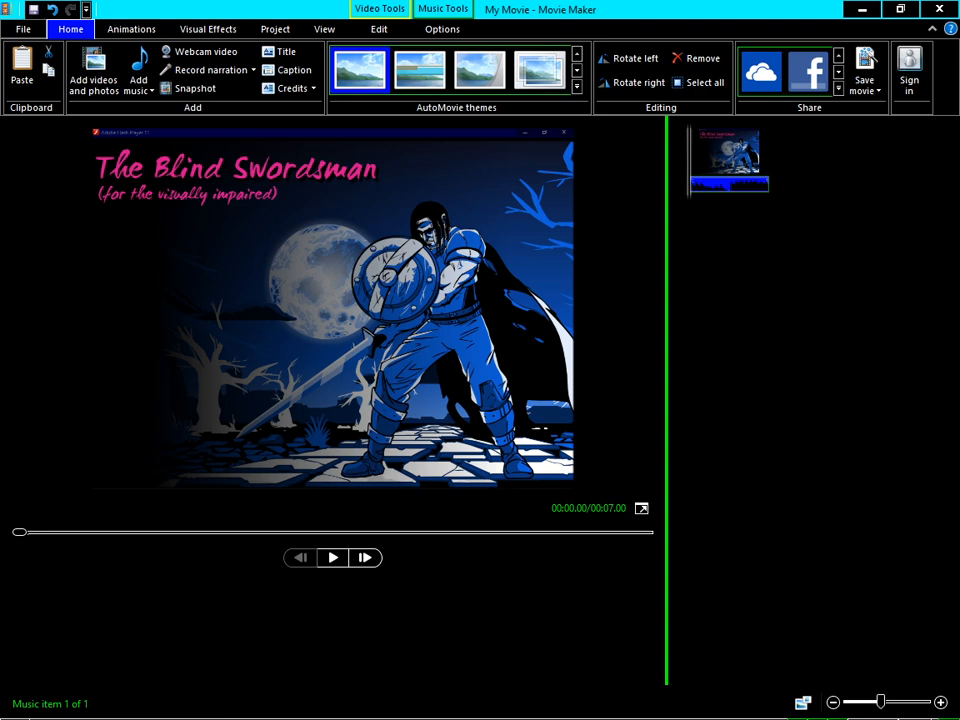
click(332, 557)
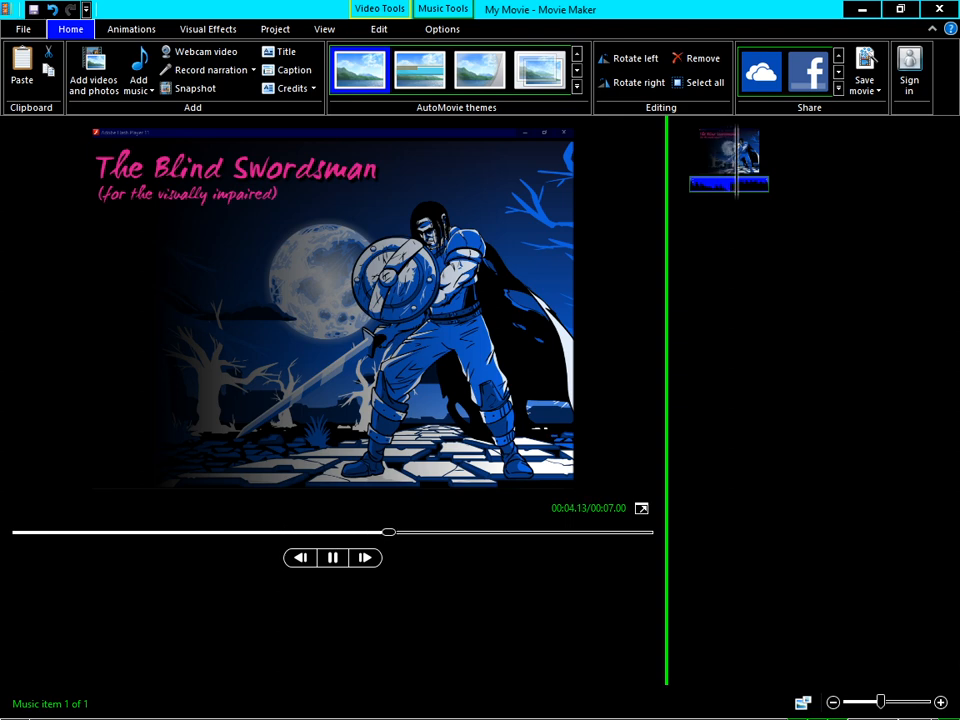
click(332, 557)
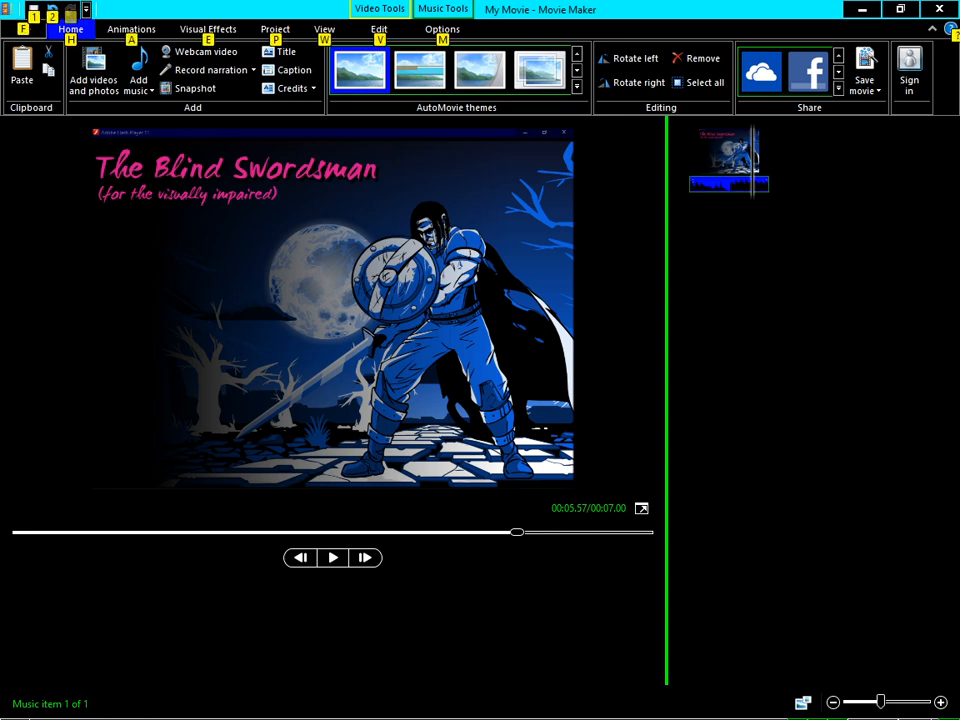
- Use Fit to music so the picture lasts 6:47, then return to Home
click(208, 28)
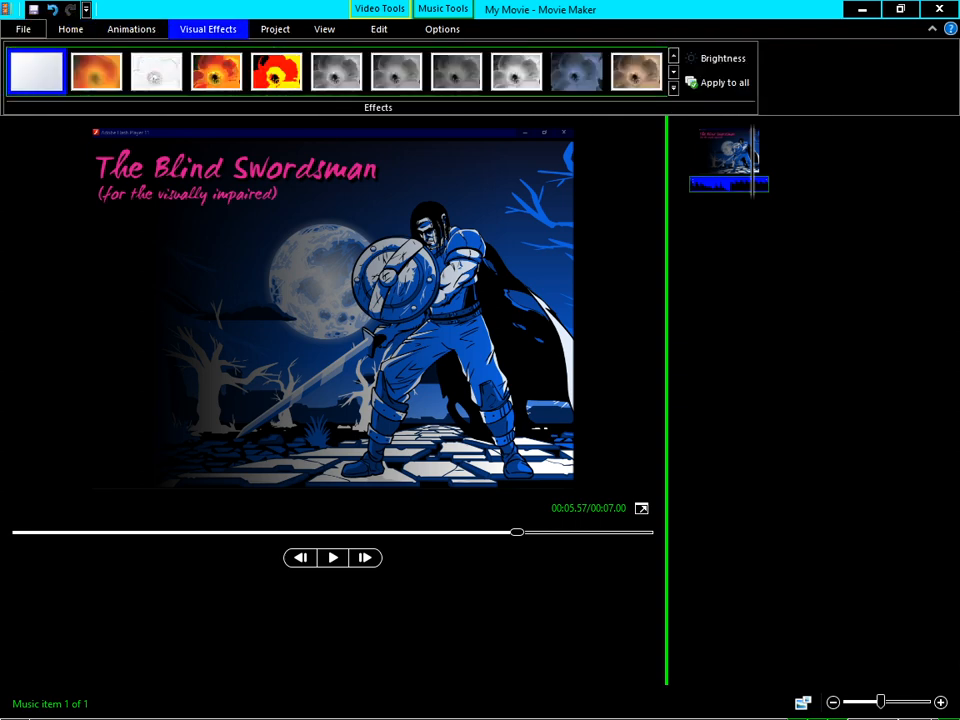
click(275, 29)
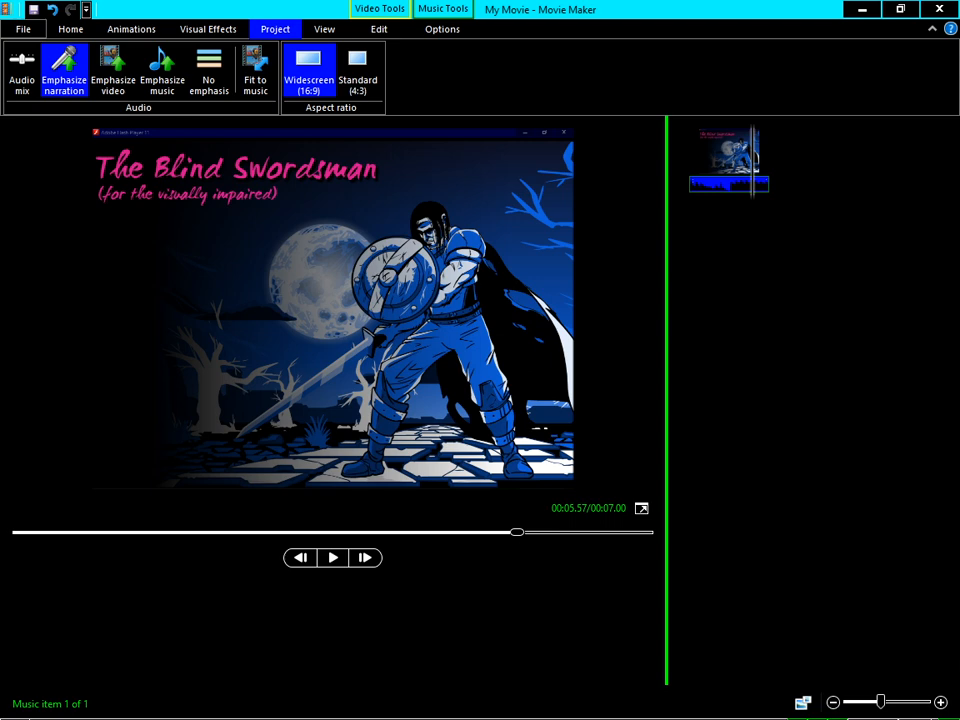
click(21, 70)
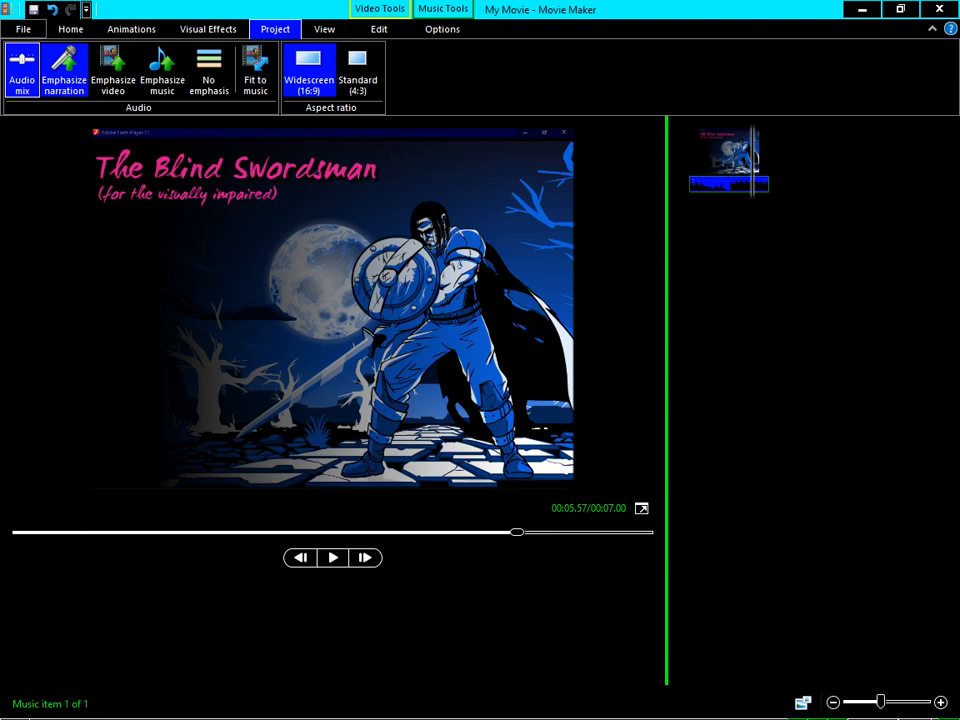
click(161, 70)
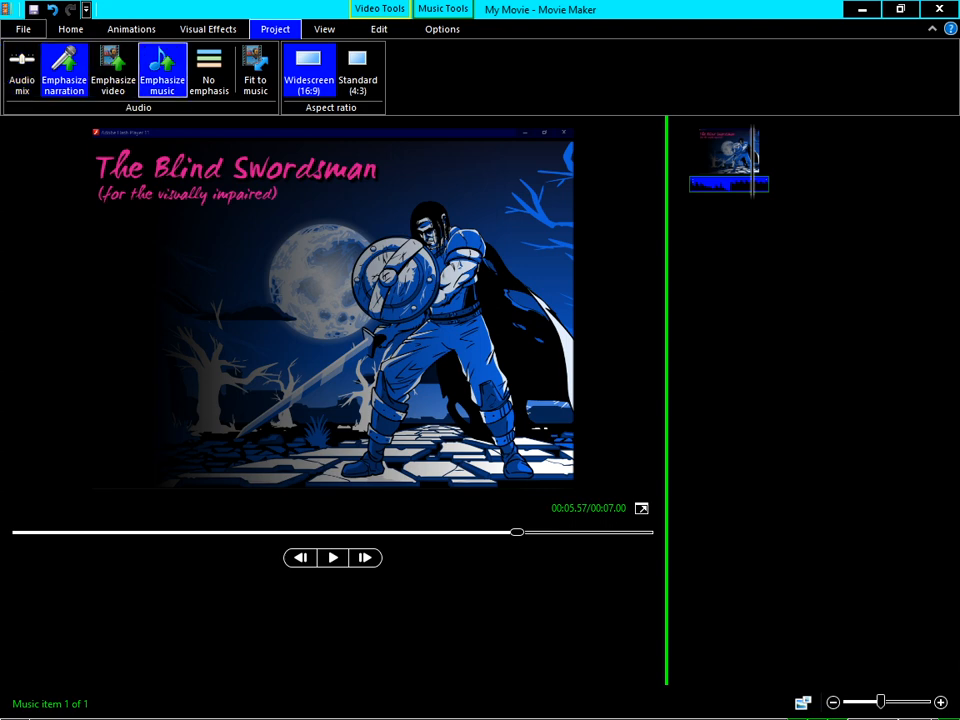
click(255, 70)
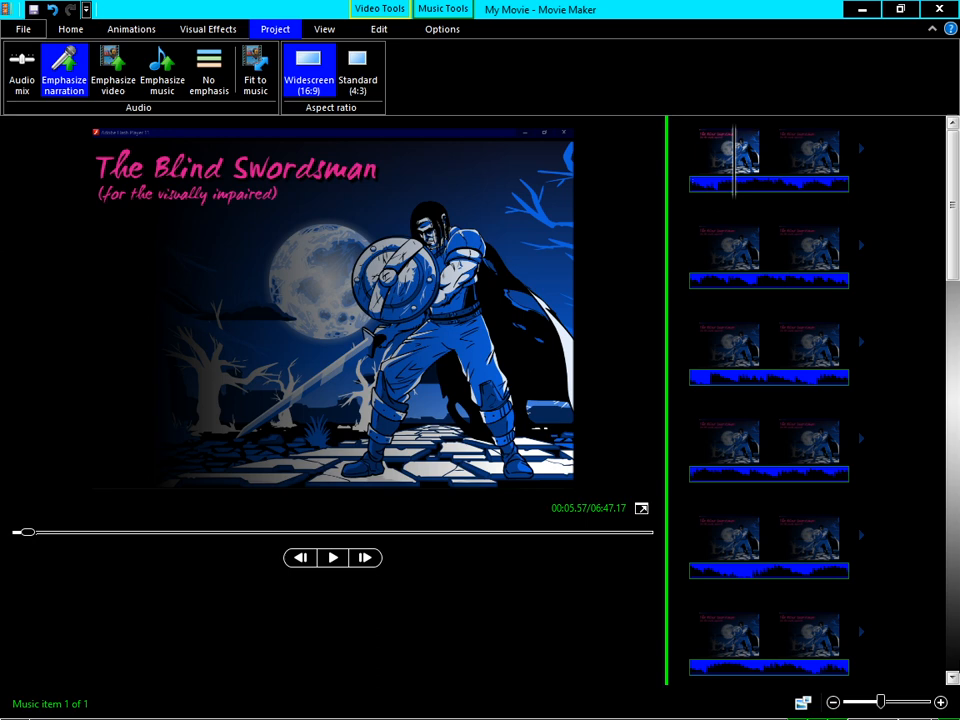
click(70, 29)
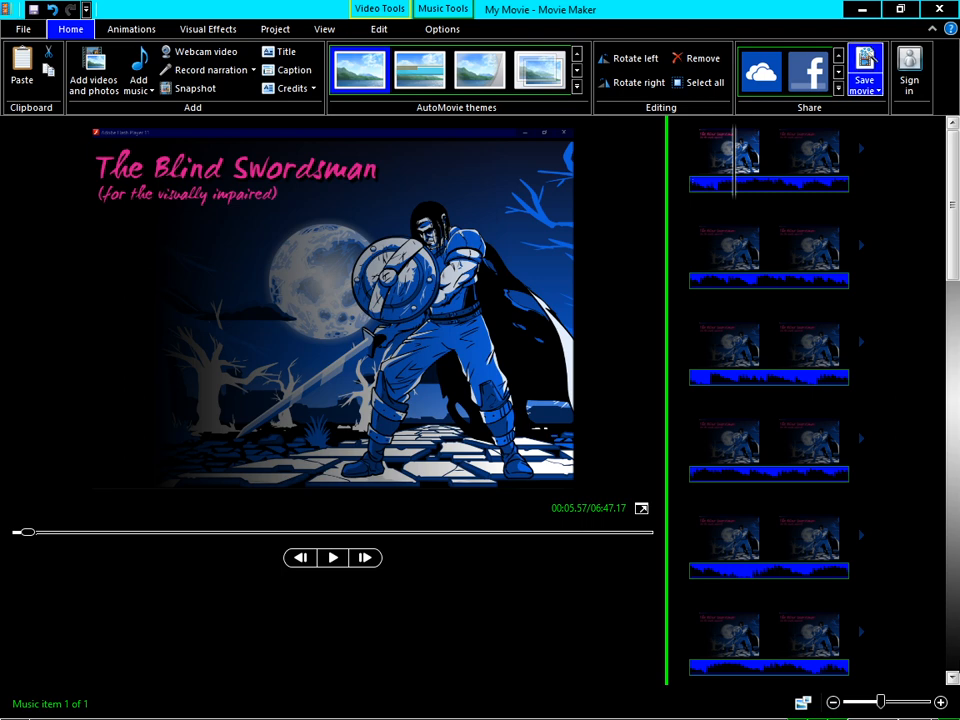
- Choose the high-definition display save option to save the movie as "test movie" MP4
click(862, 70)
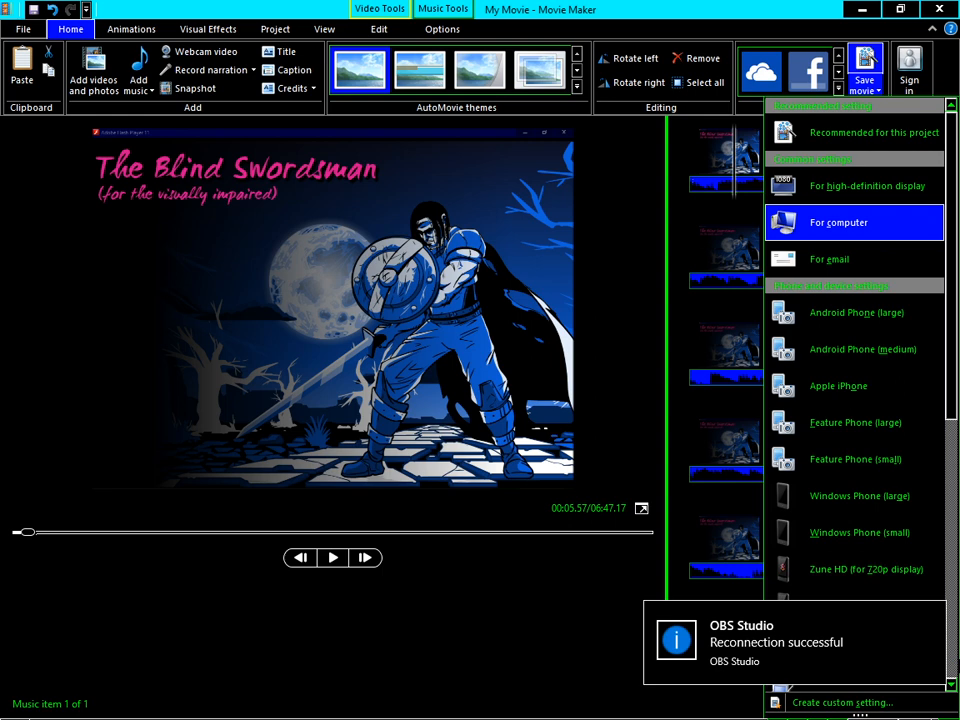
click(853, 185)
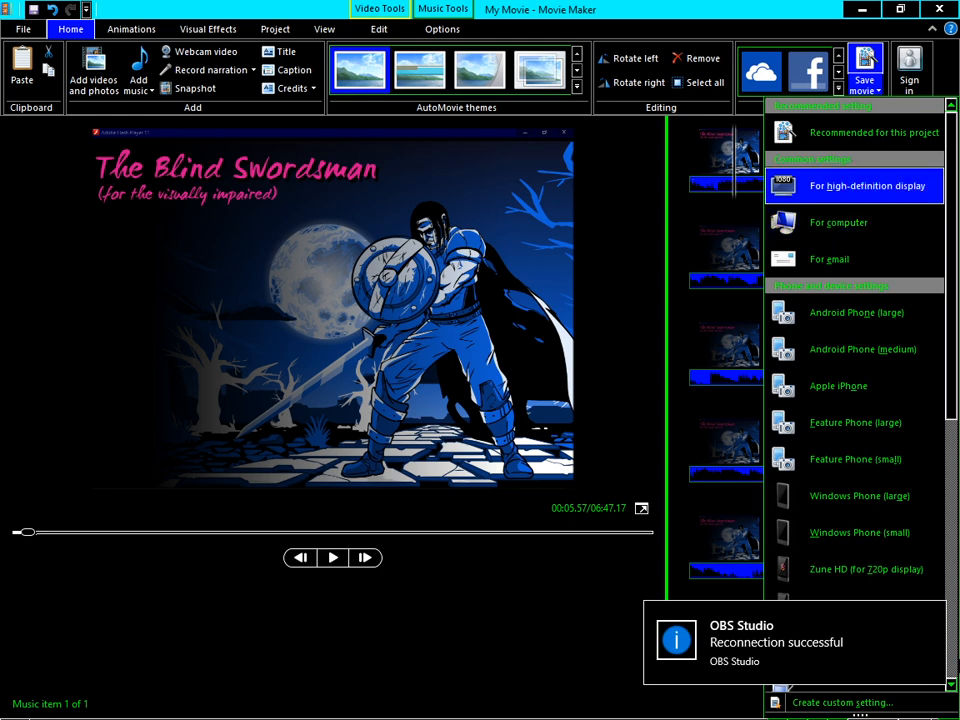
click(870, 186)
text(test movie)
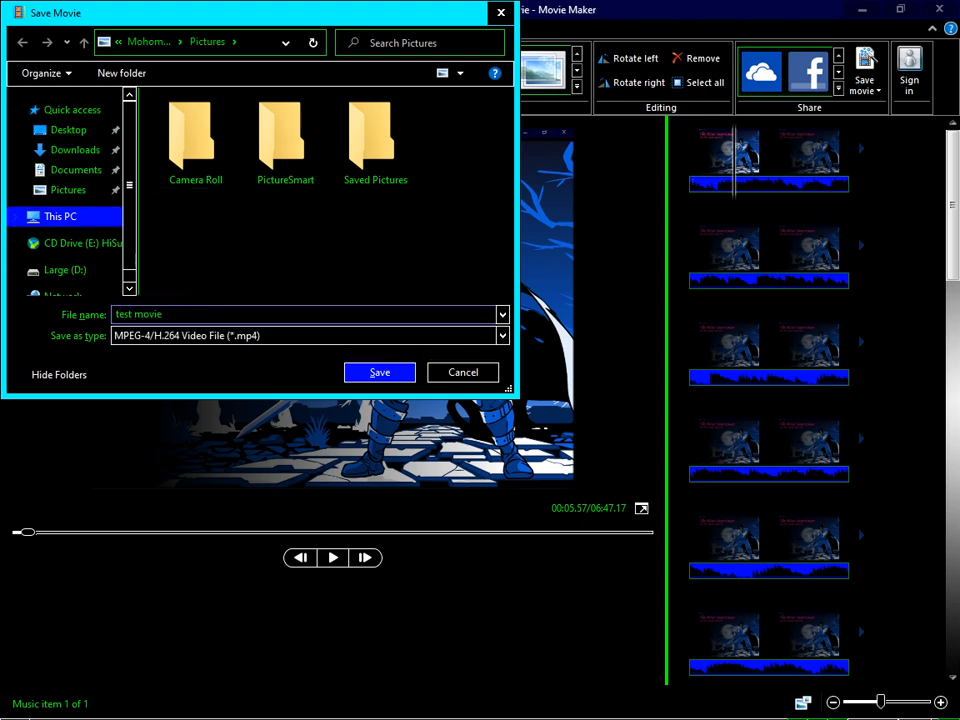
click(379, 372)
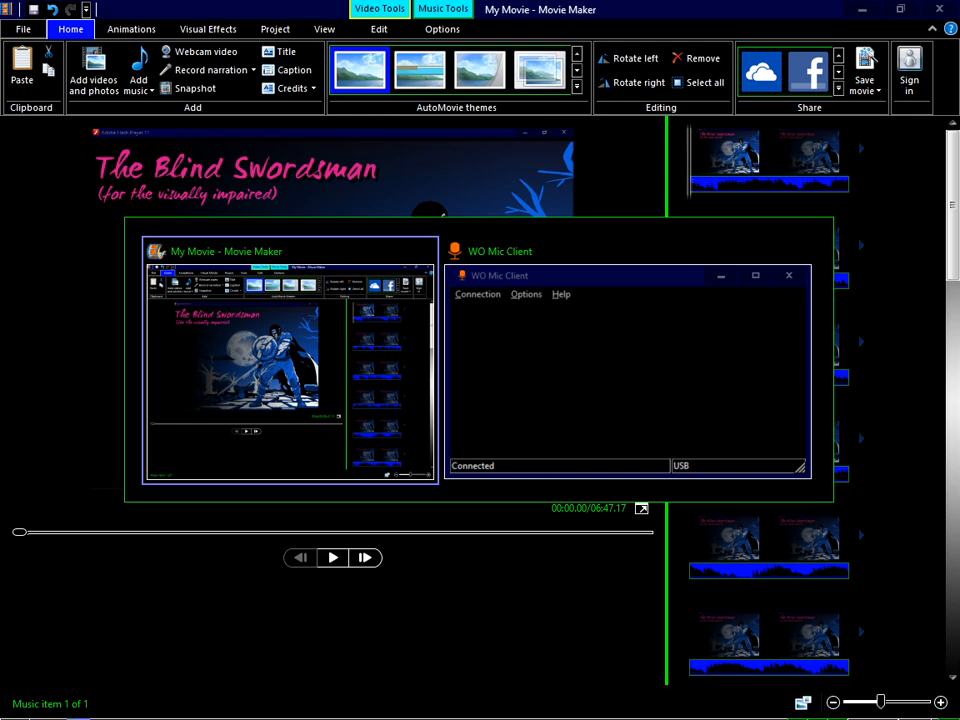
click(860, 65)
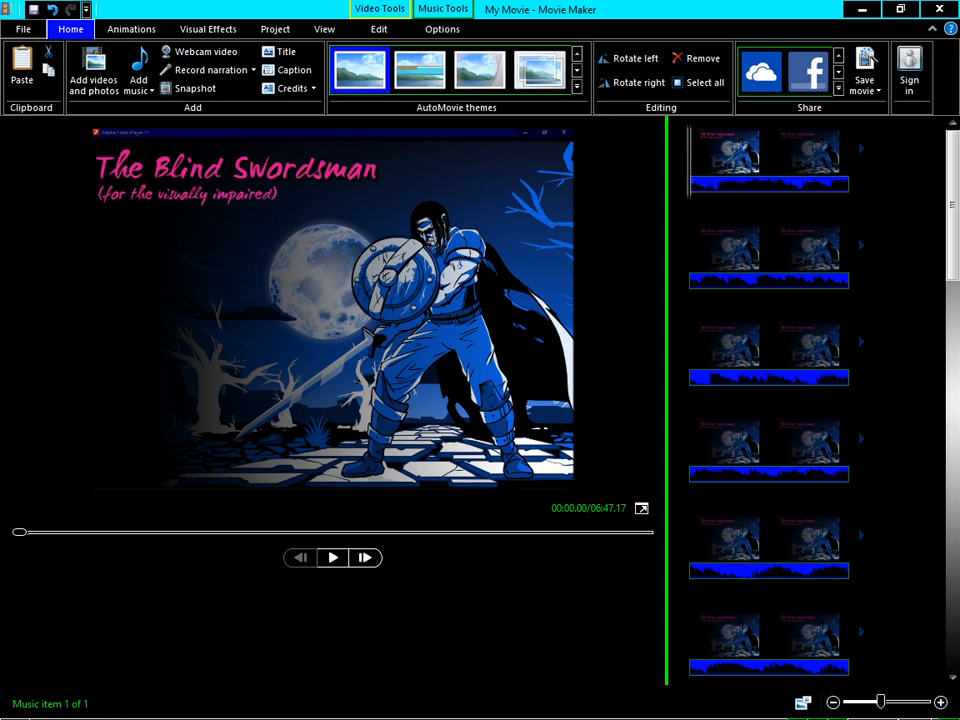
- Play test movie.mp4 in VLC, making VLC the default for .mp4 files
click(861, 68)
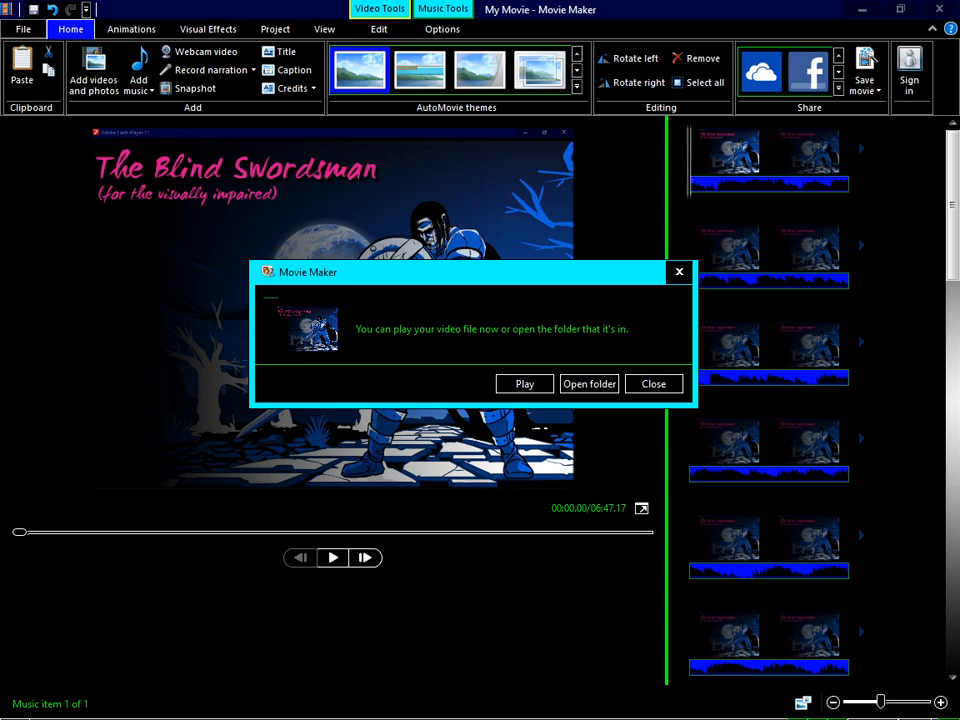
click(524, 383)
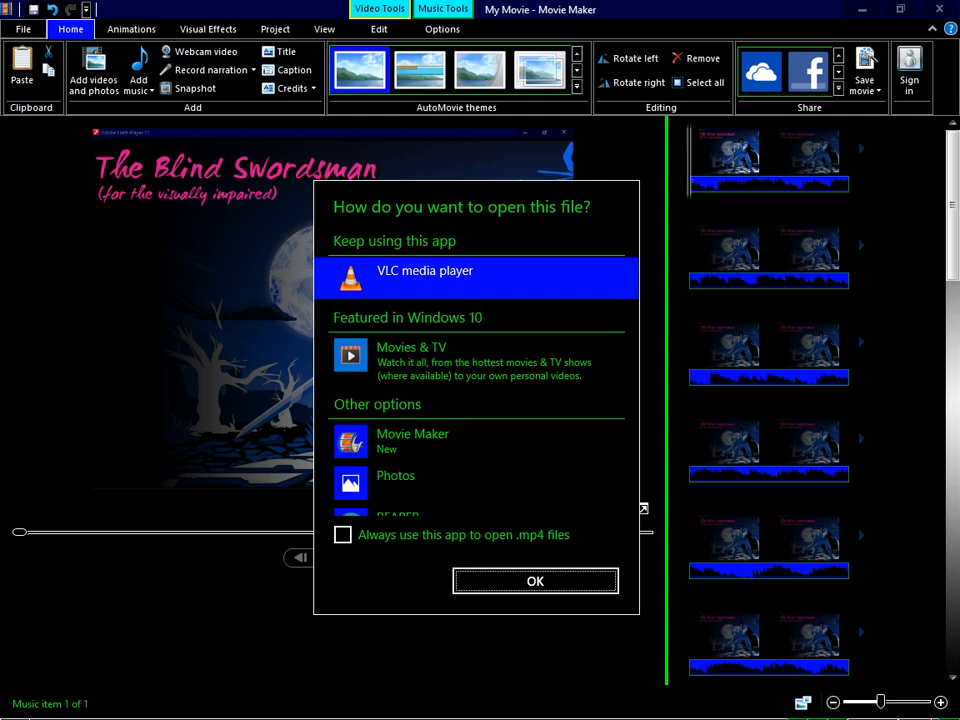
click(343, 534)
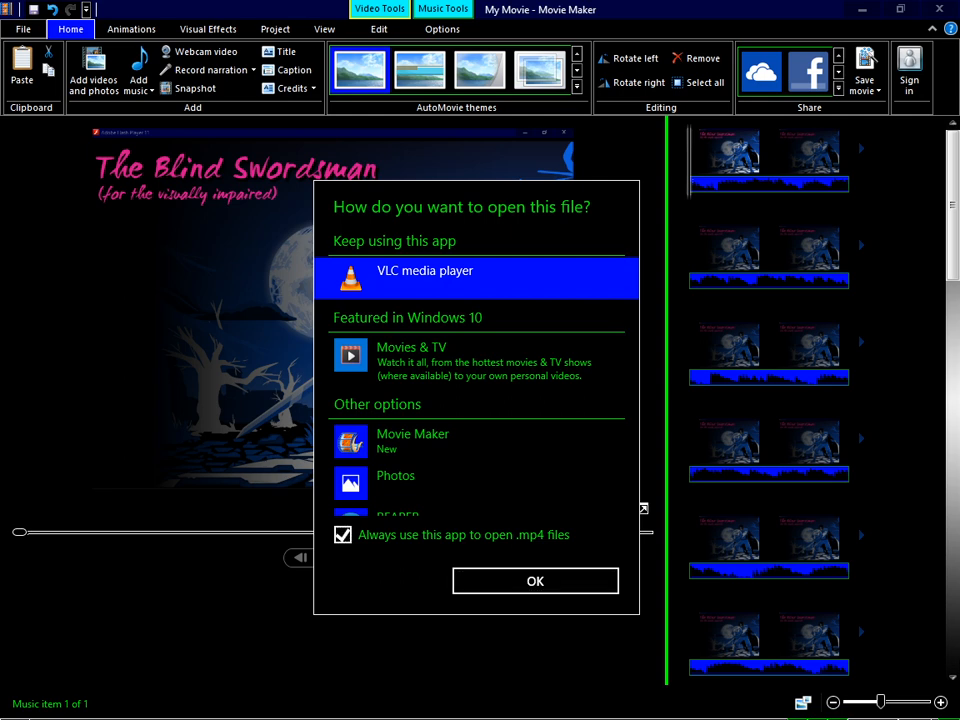
click(534, 581)
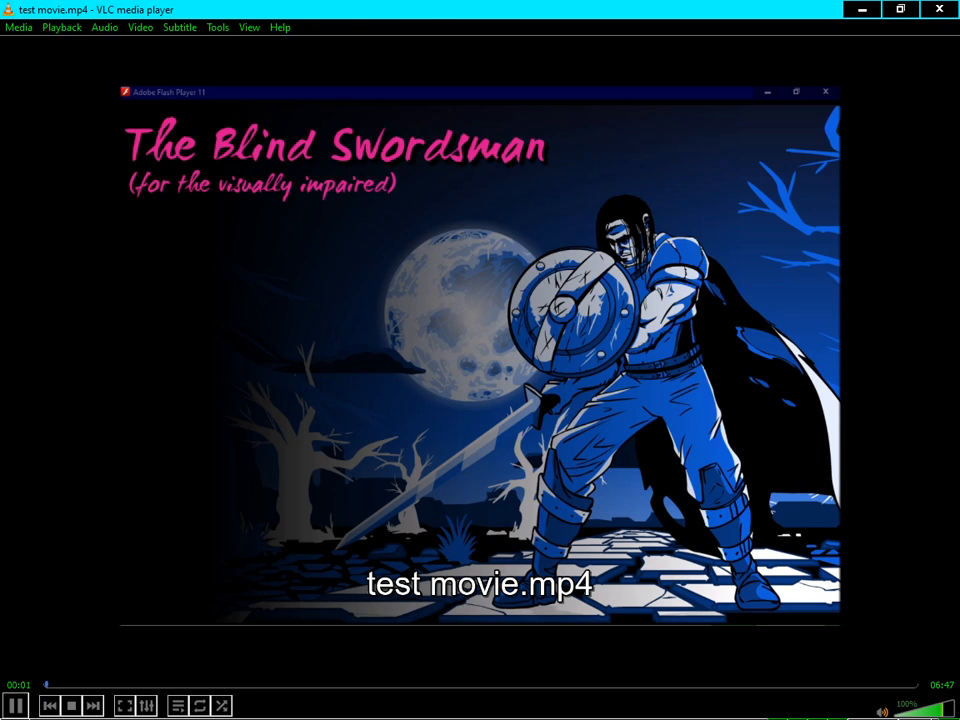
- Press F in VLC while test movie.mp4 plays
key(f)
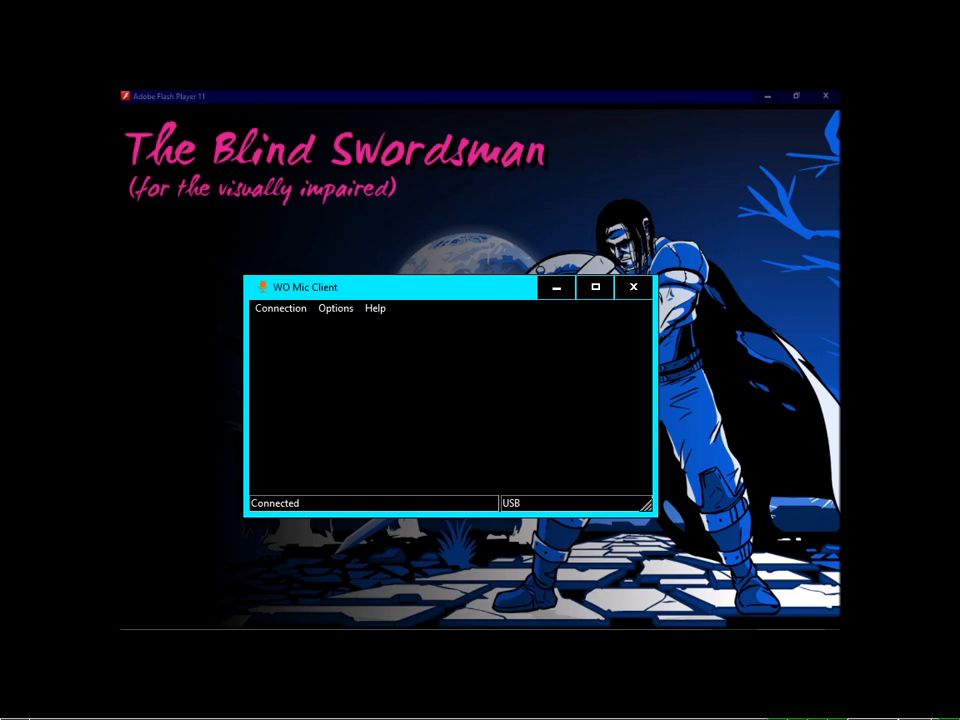
- Bring the VLC test movie.mp4 window back to front via Task View
key(Win+Tab)
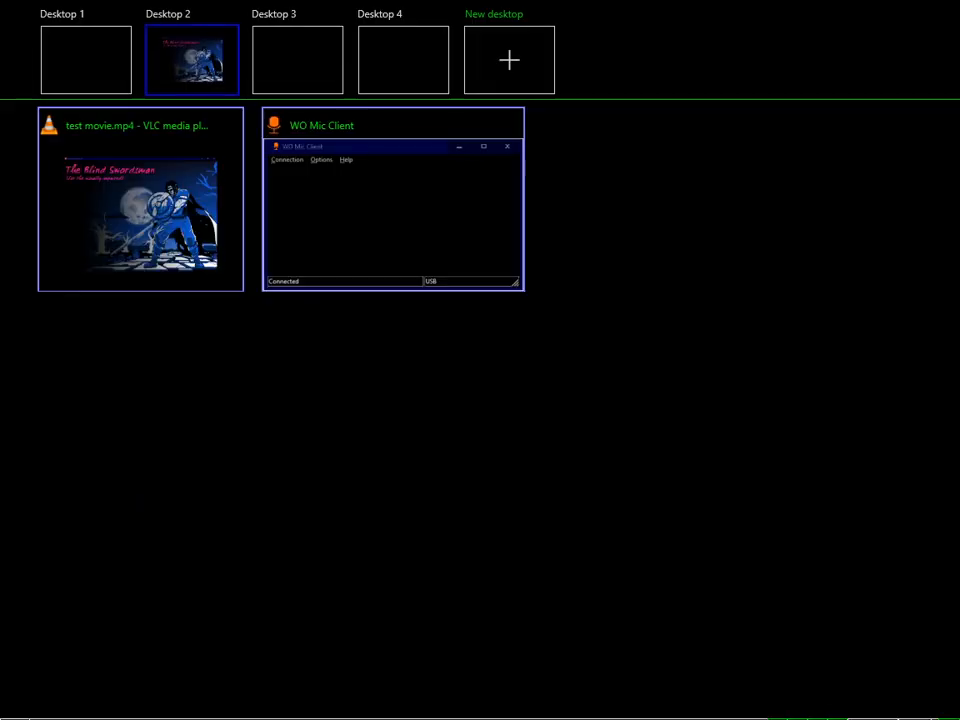
click(140, 220)
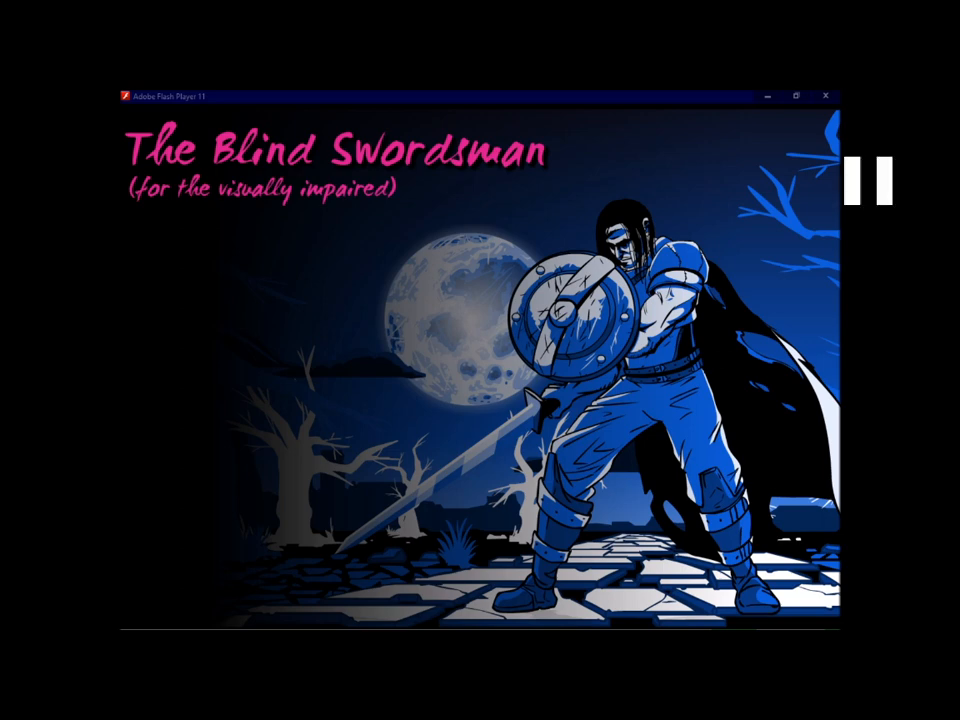